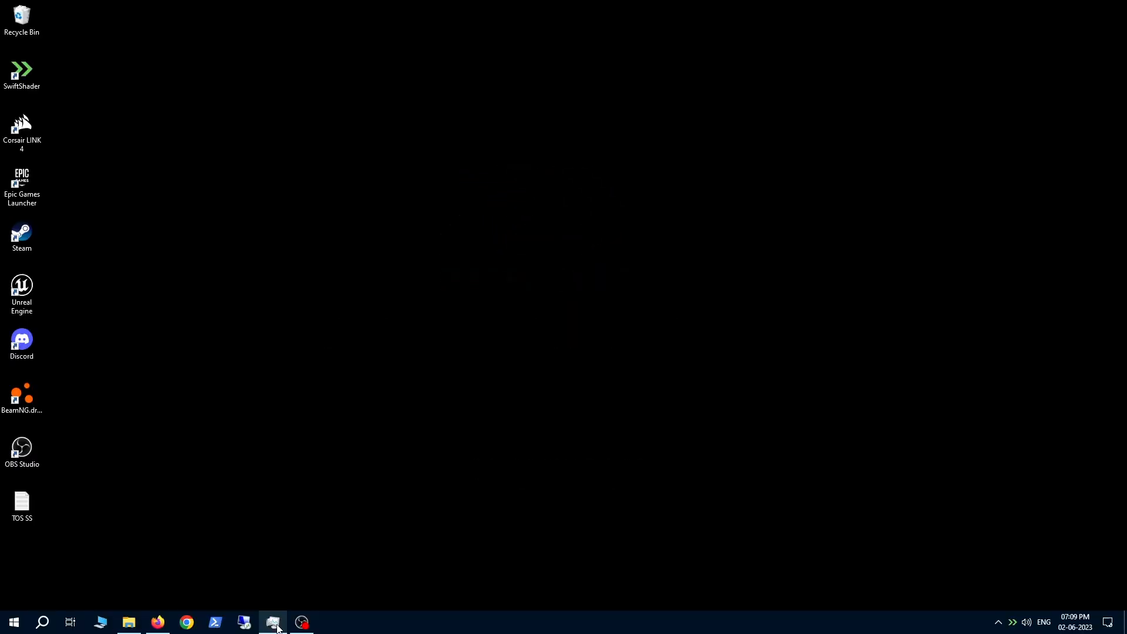
Step: Review Memory and GPU 0 stats in Task Manager's Performance view, ending back on CPU
click(273, 622)
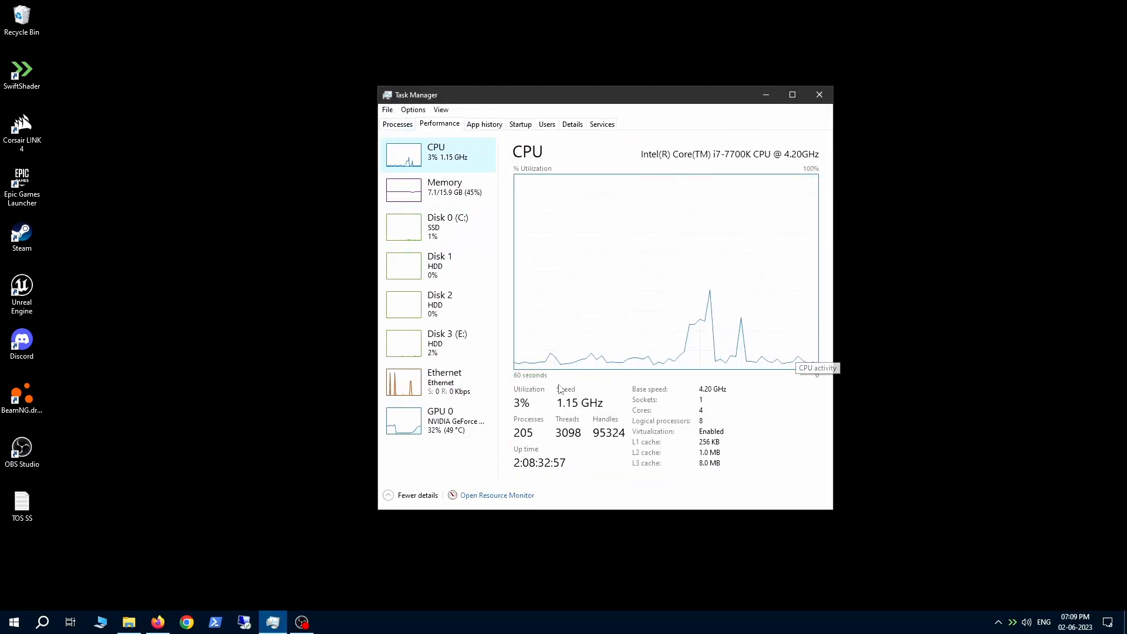
click(438, 187)
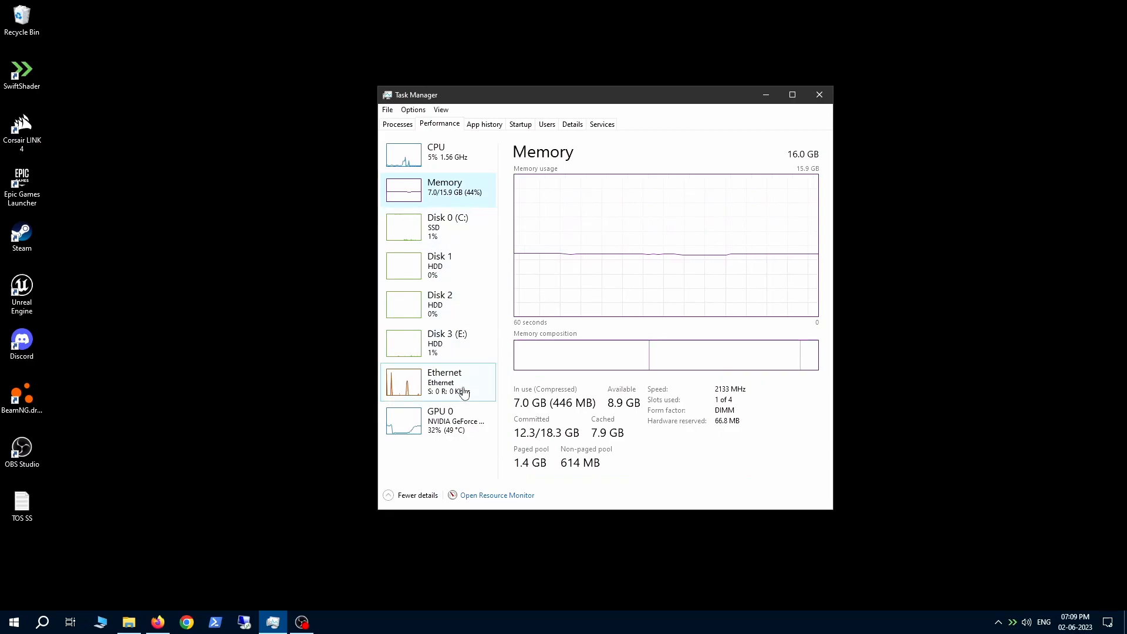
click(438, 420)
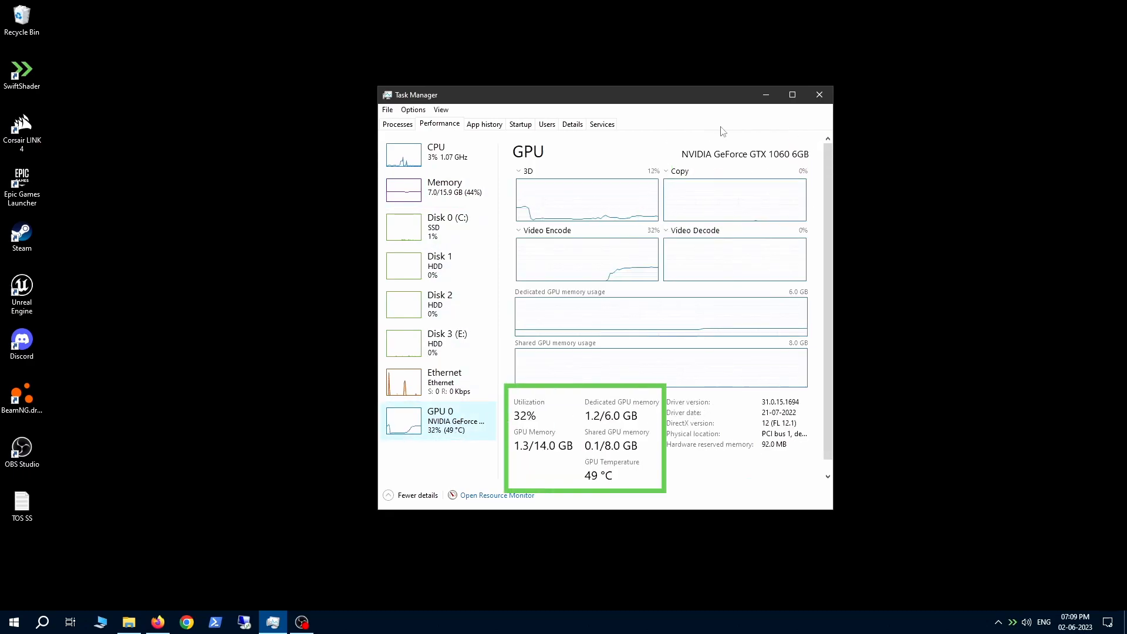
click(436, 152)
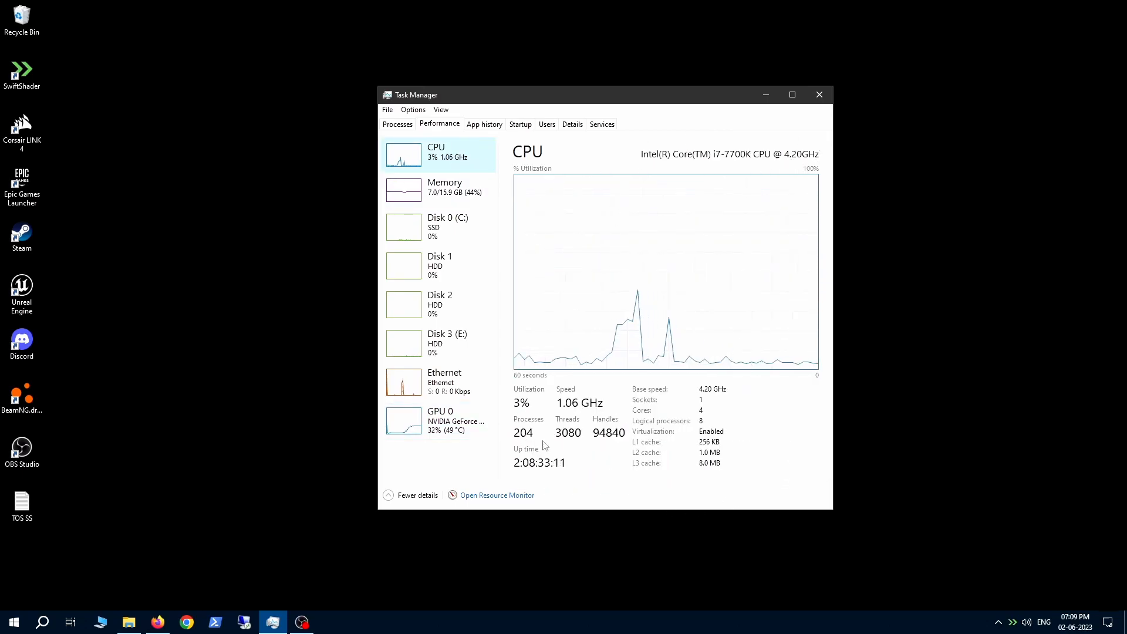
Step: From the projects folder in File Explorer, launch the CitySample .uproject so Unreal Editor starts loading
click(818, 93)
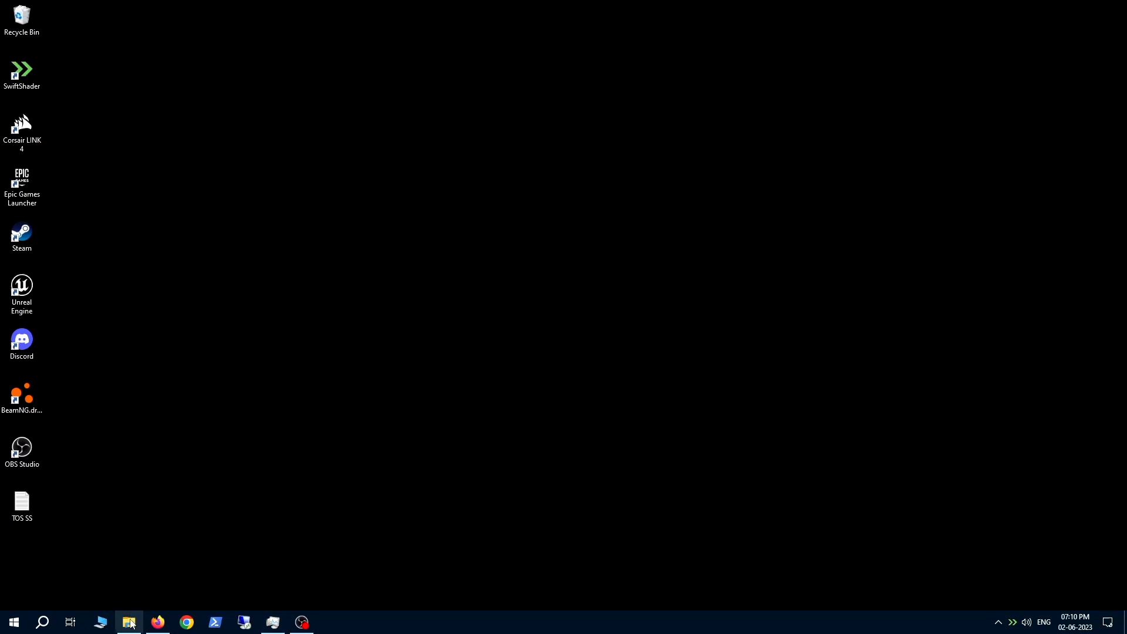
click(129, 623)
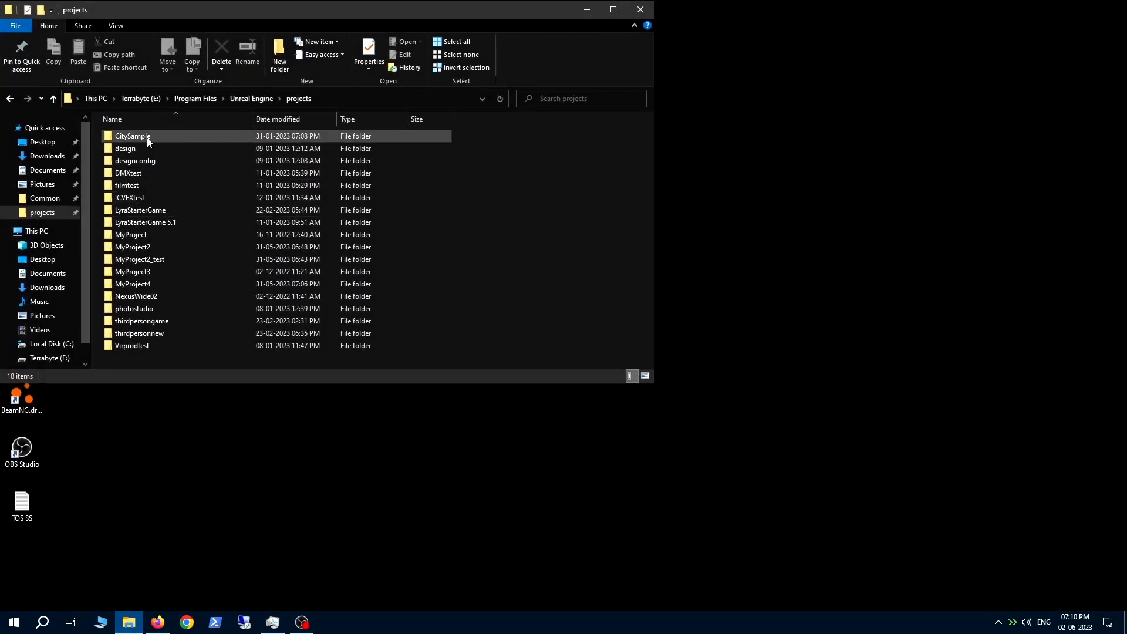
double_click(132, 137)
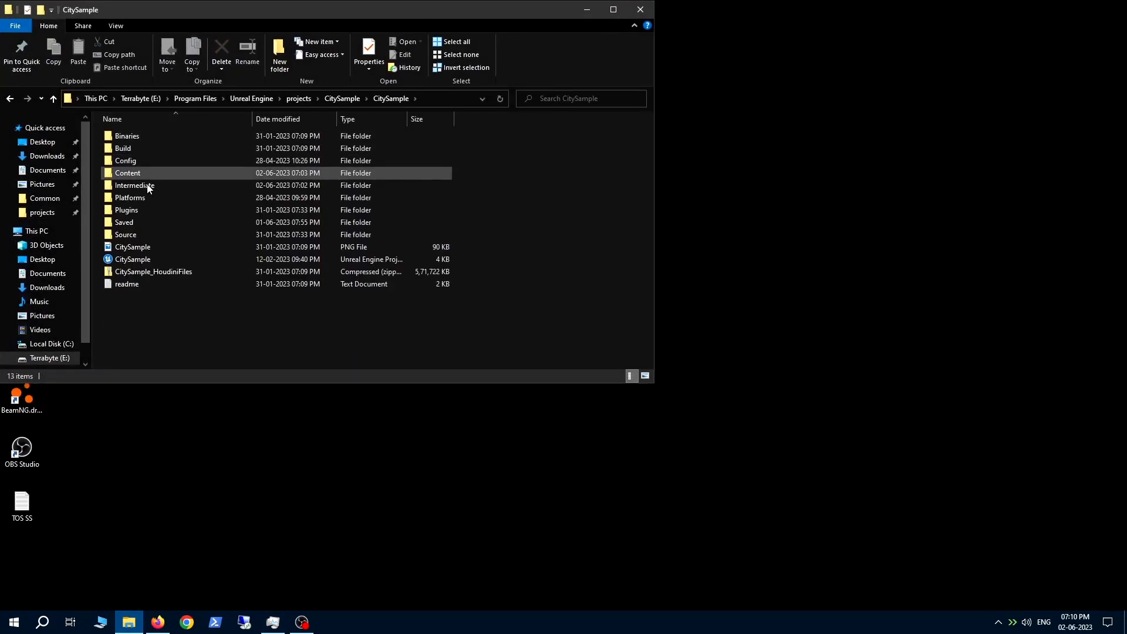
click(132, 258)
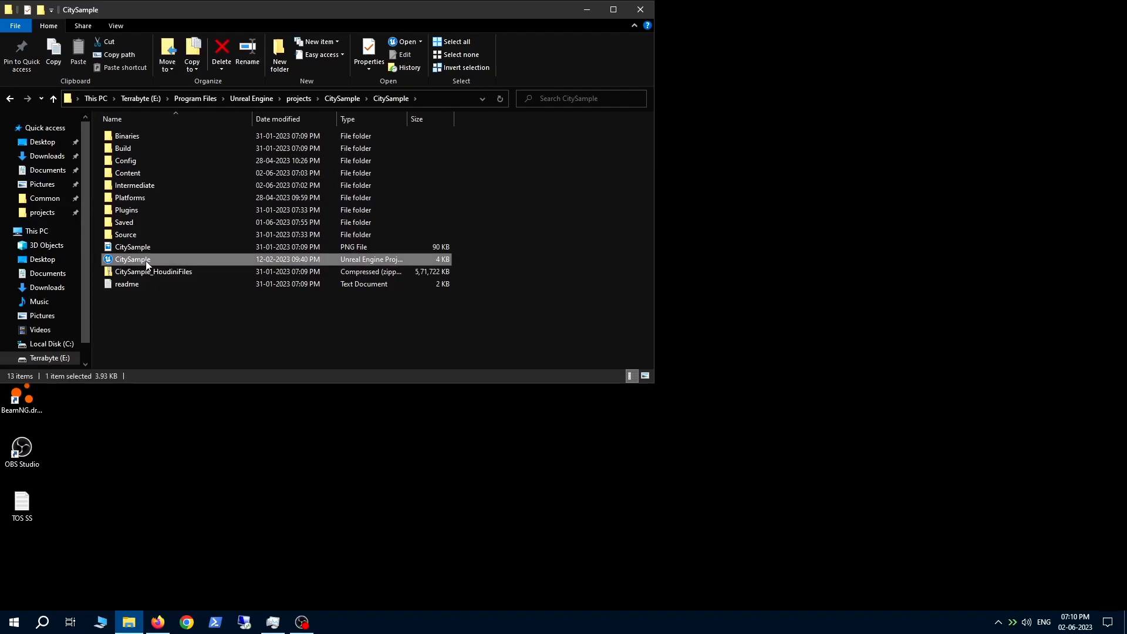
mouse_move(587, 9)
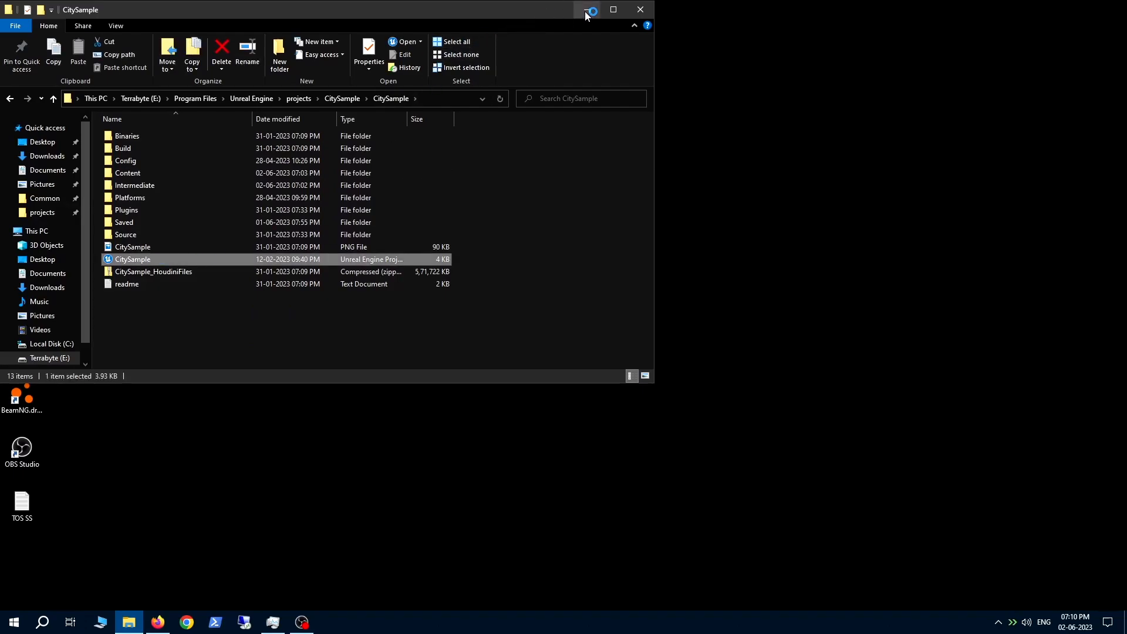
double_click(132, 258)
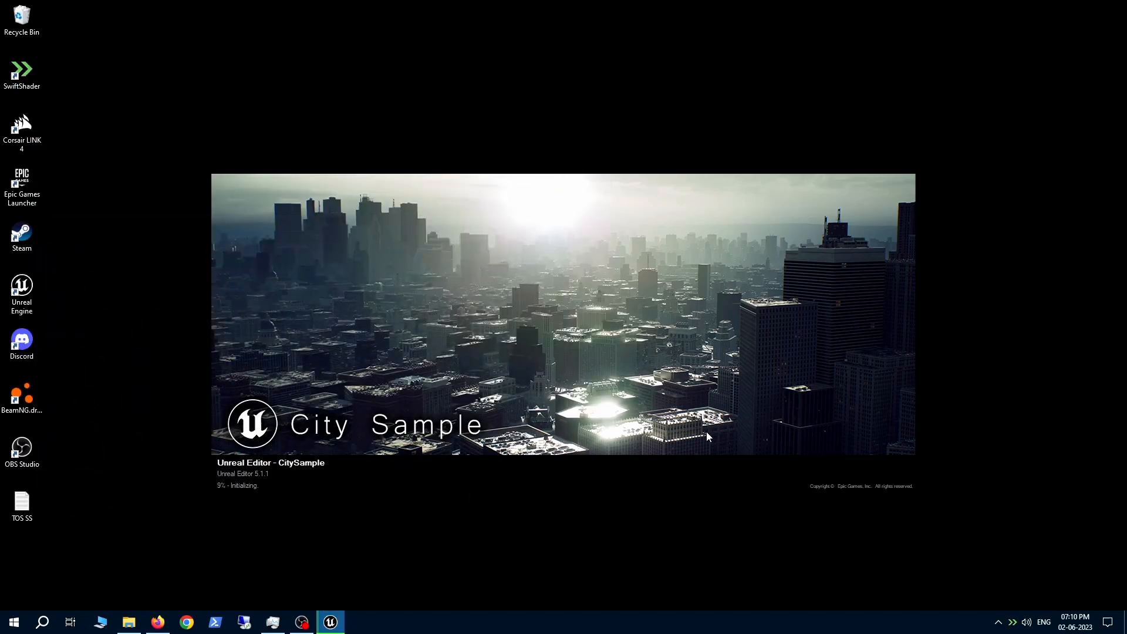